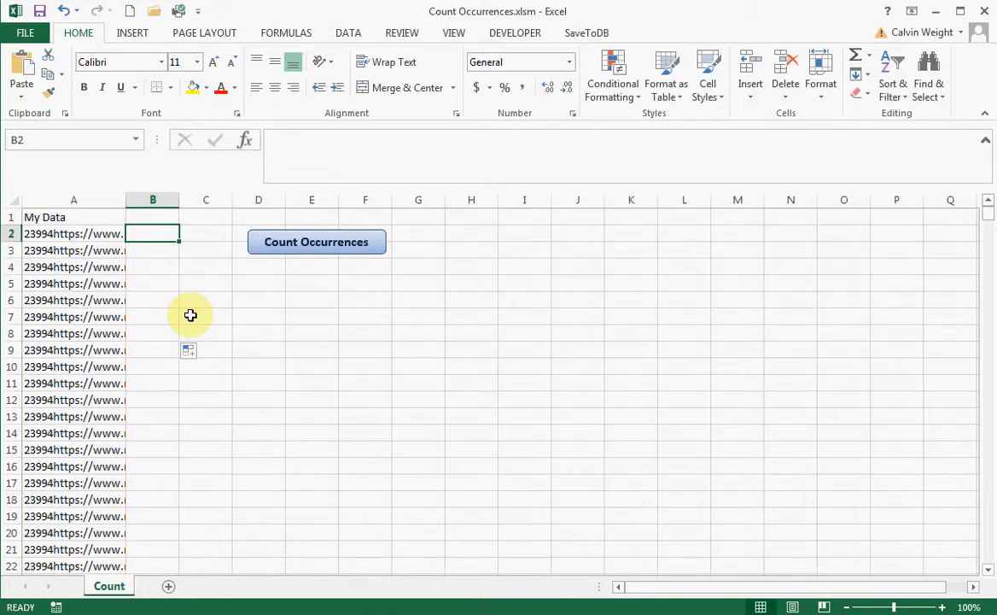
Step: Enter =COUNTIF(A:A,A2) in B2 to count matches of the first URL
type("=COUNTIF(")
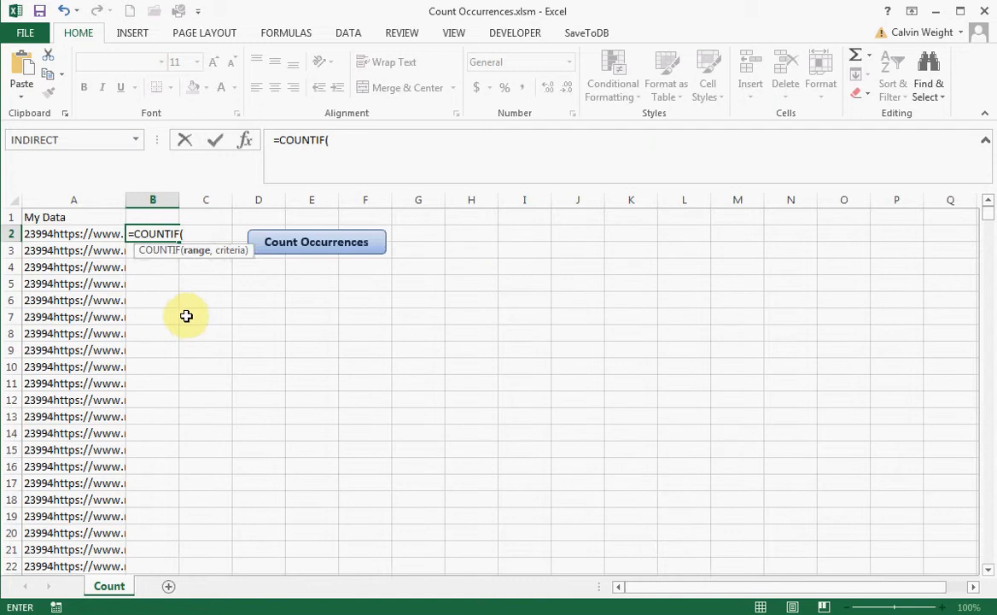
left_click(74, 199)
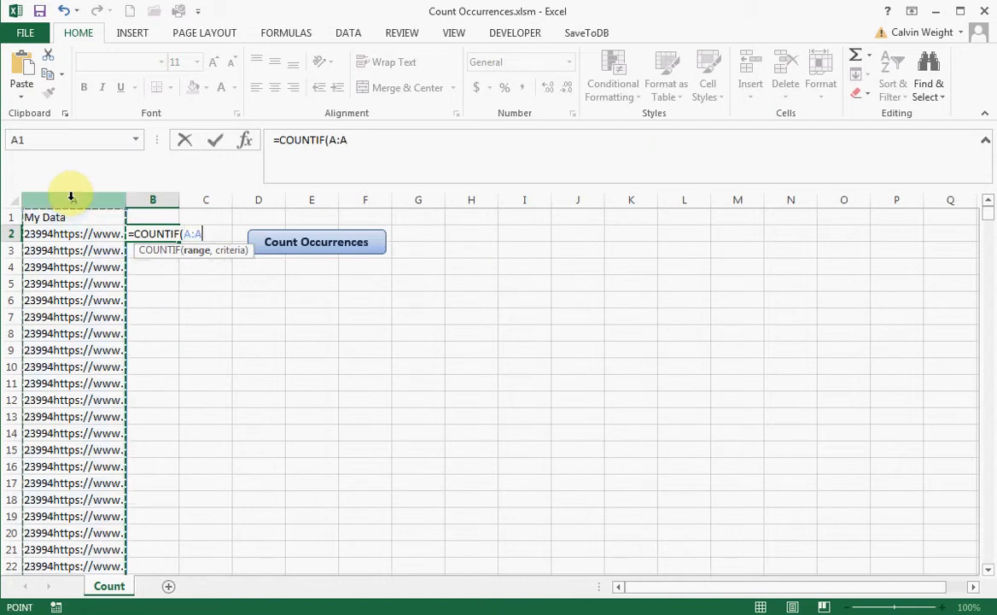
left_click(74, 233)
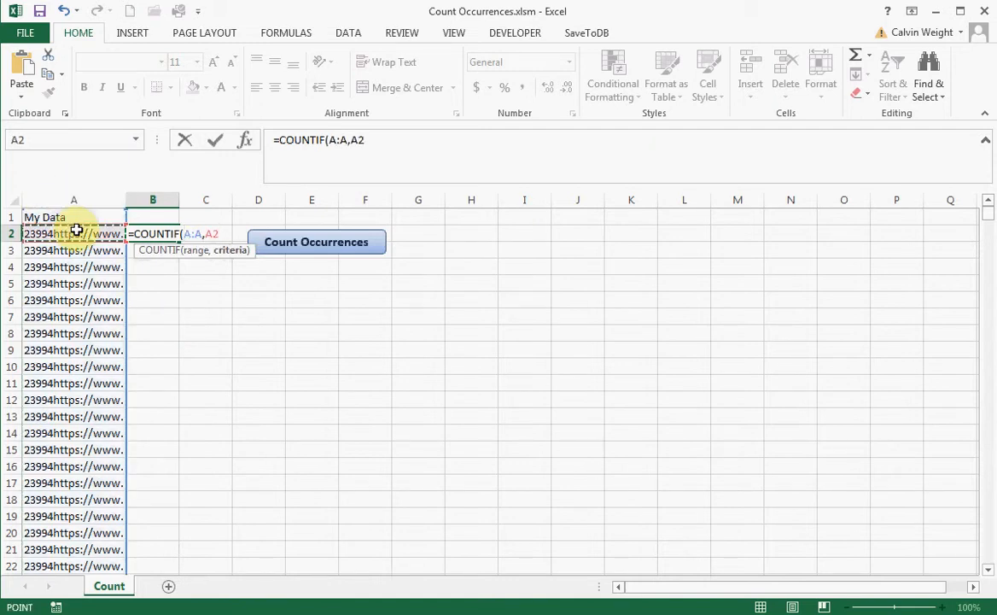
key("Return")
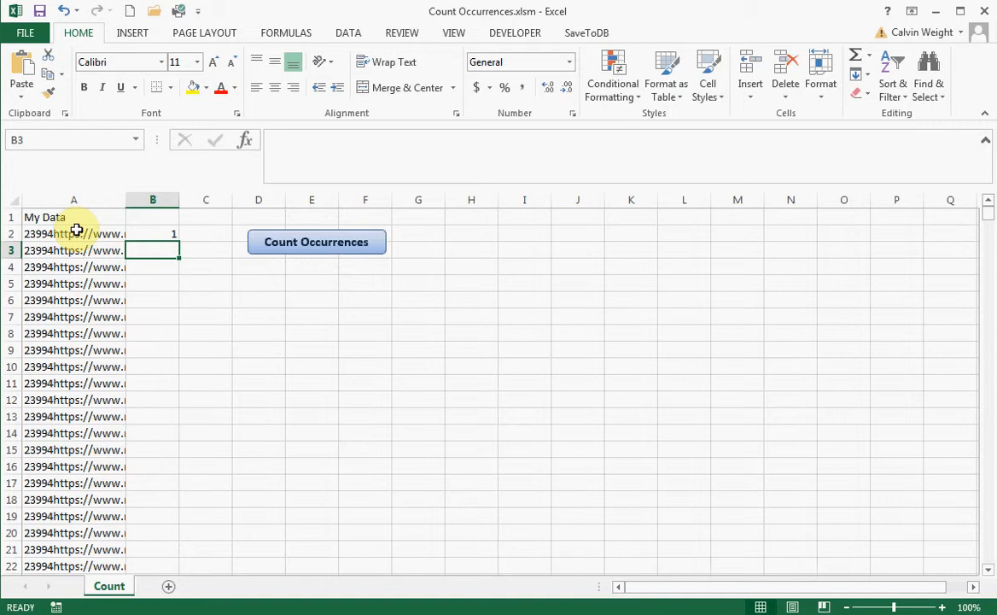
left_click(73, 233)
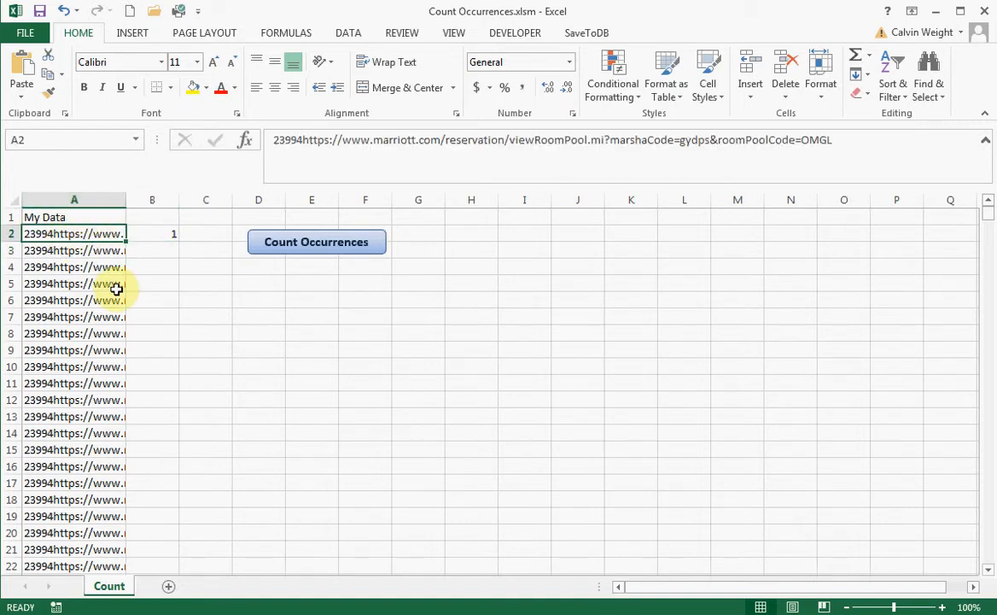
left_click(74, 199)
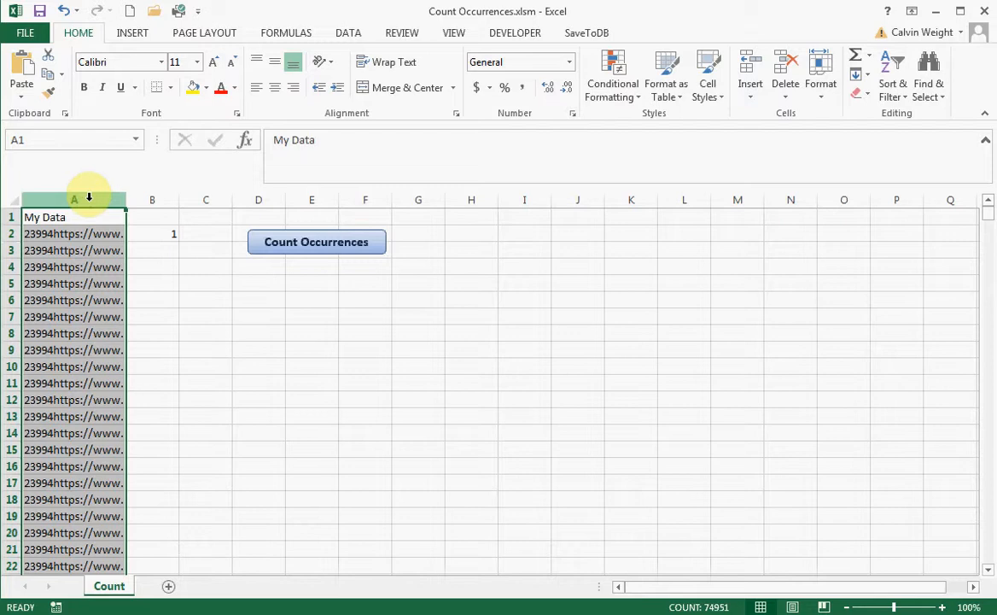
left_click(152, 233)
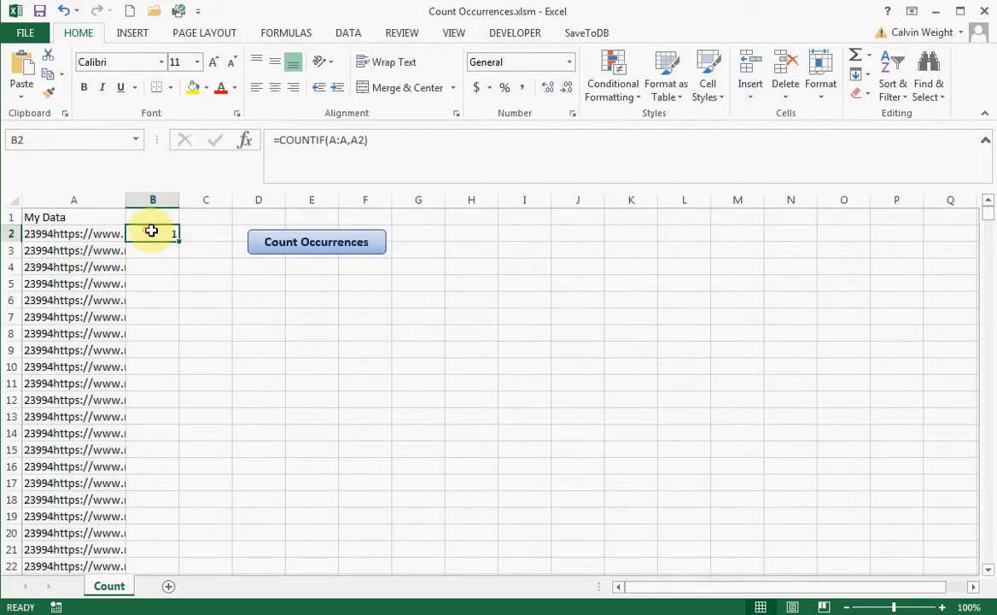
Step: Fill the B2 COUNTIF formula down through B7
left_click_drag(152, 233, 167, 332)
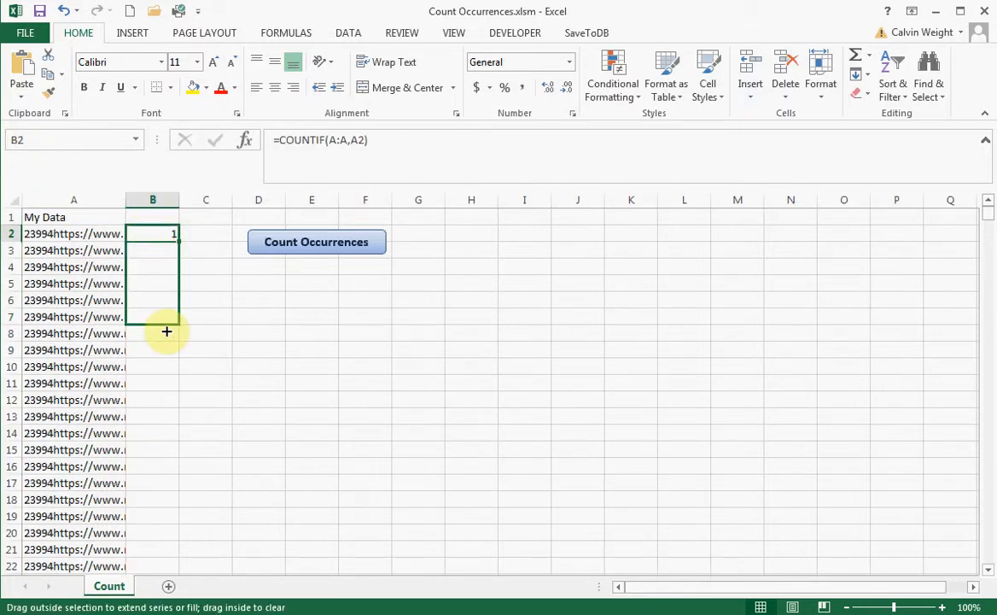
left_click_drag(167, 331, 167, 316)
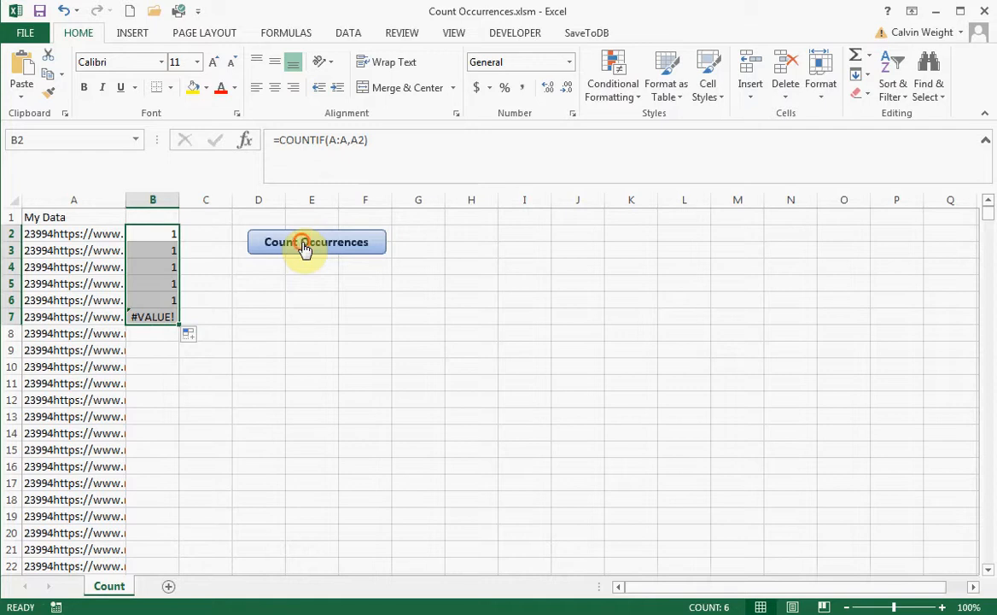
Step: Run the Count Occurrences macro from its button
left_click(316, 241)
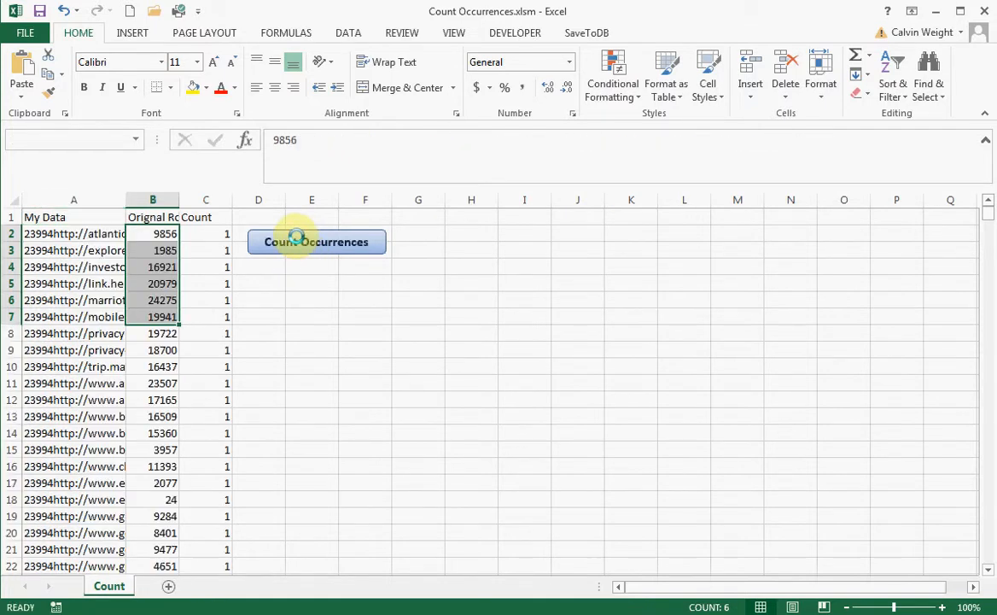
mouse_move(101, 349)
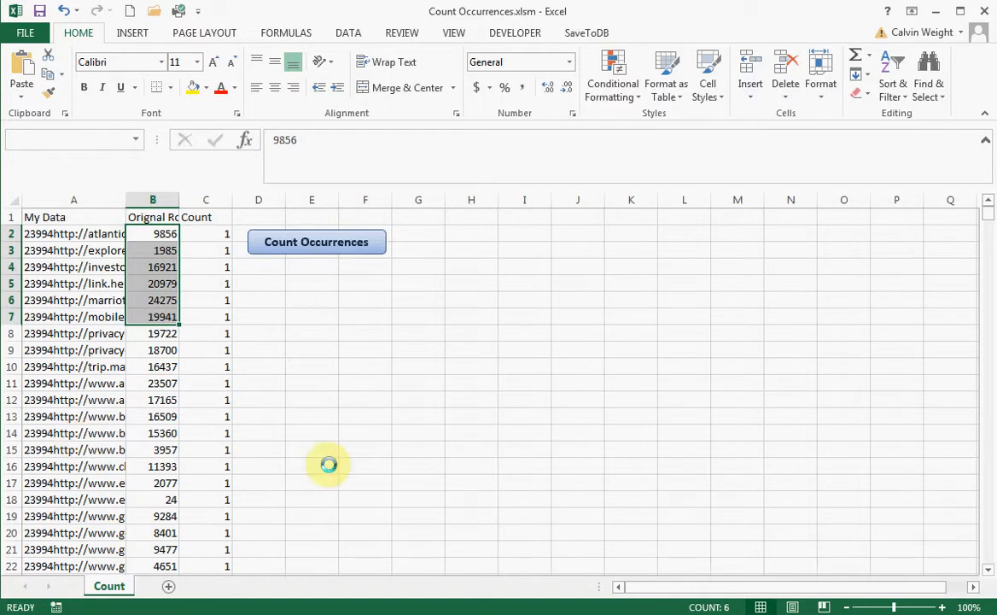
mouse_move(231, 453)
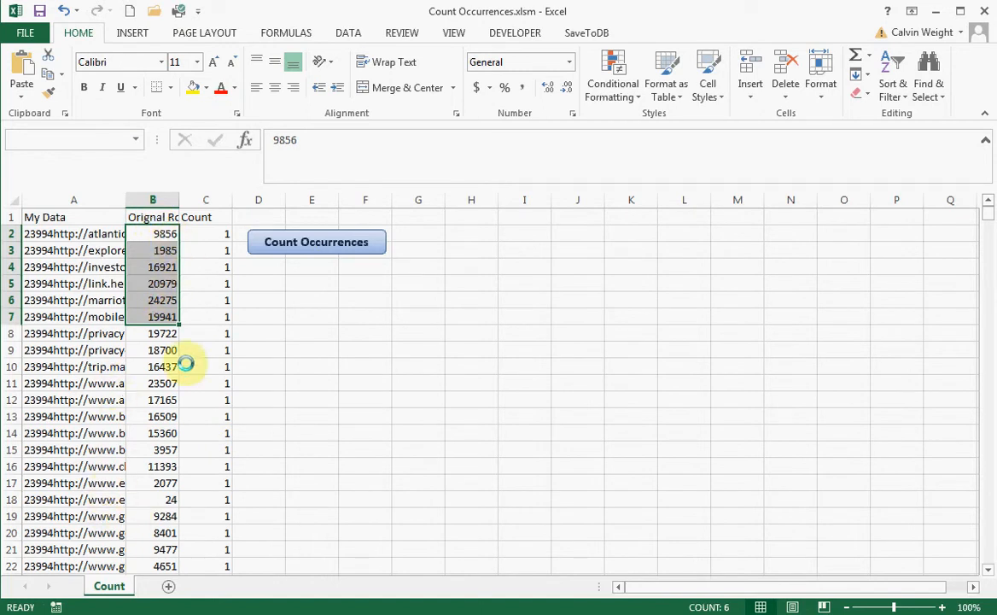
mouse_move(66, 389)
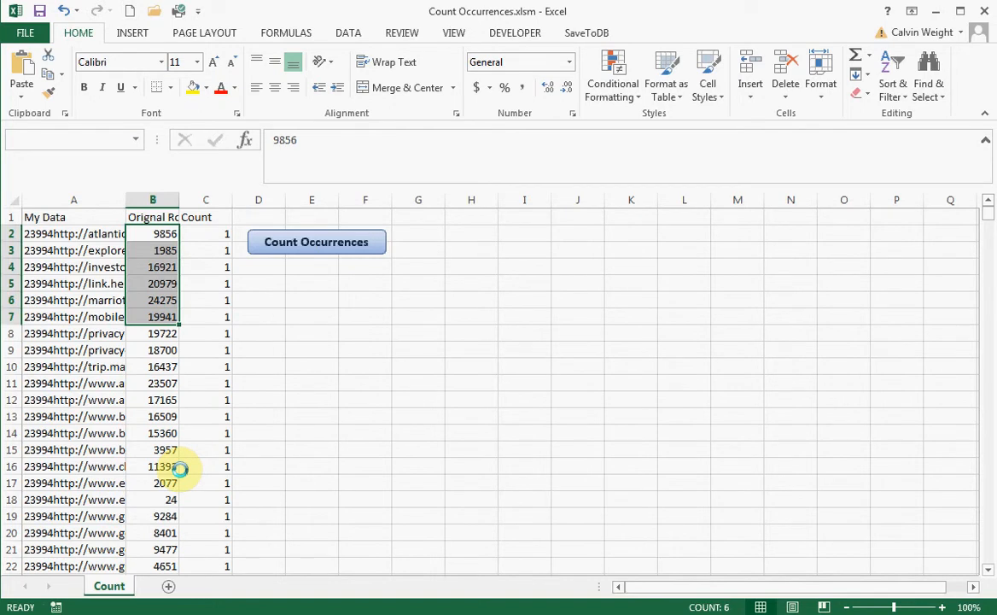
Step: Click in the sheet after the macro finishes to review the Count column of 1s
left_click(315, 242)
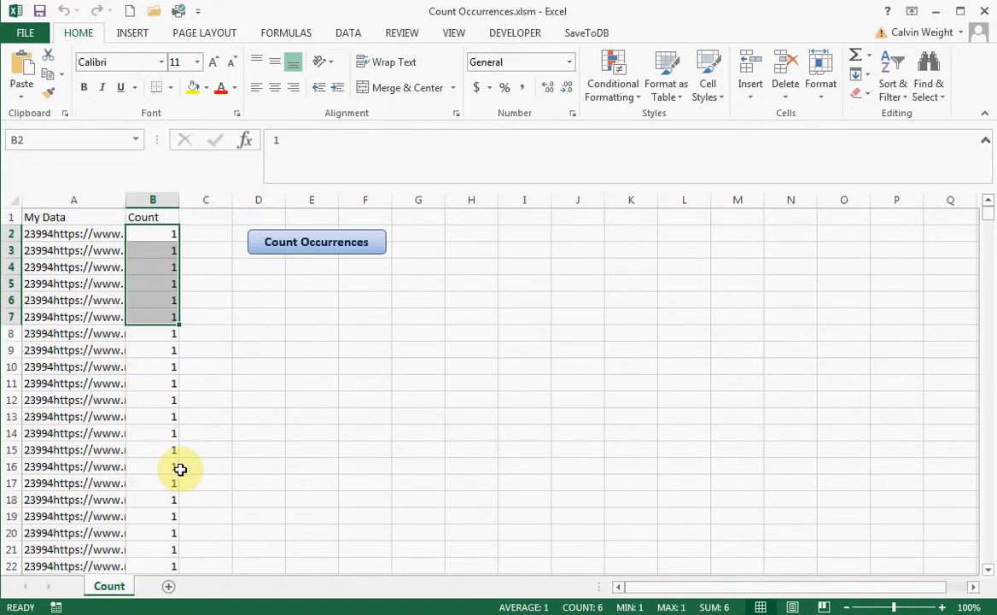
mouse_move(172, 367)
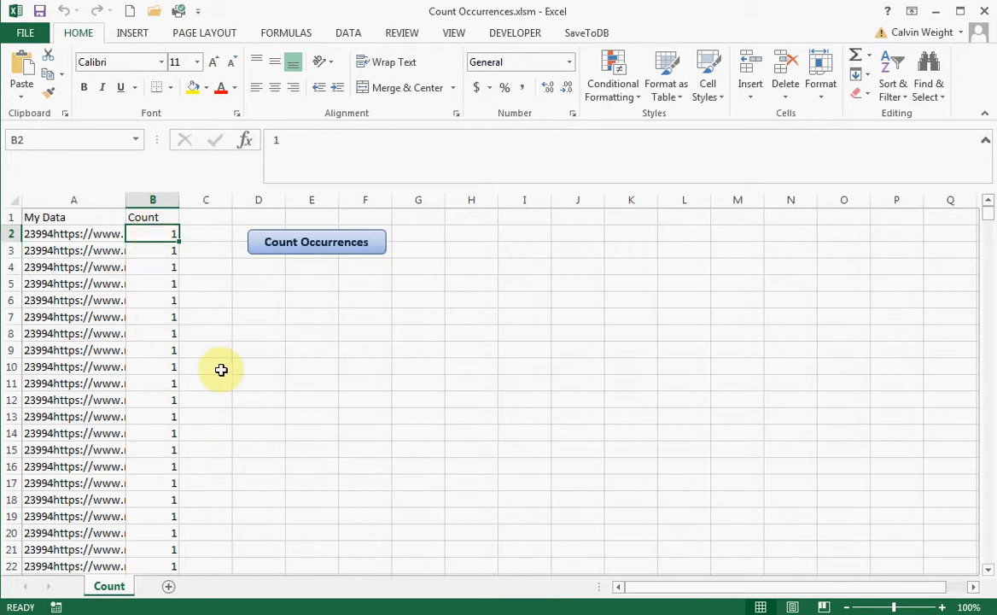
mouse_move(225, 384)
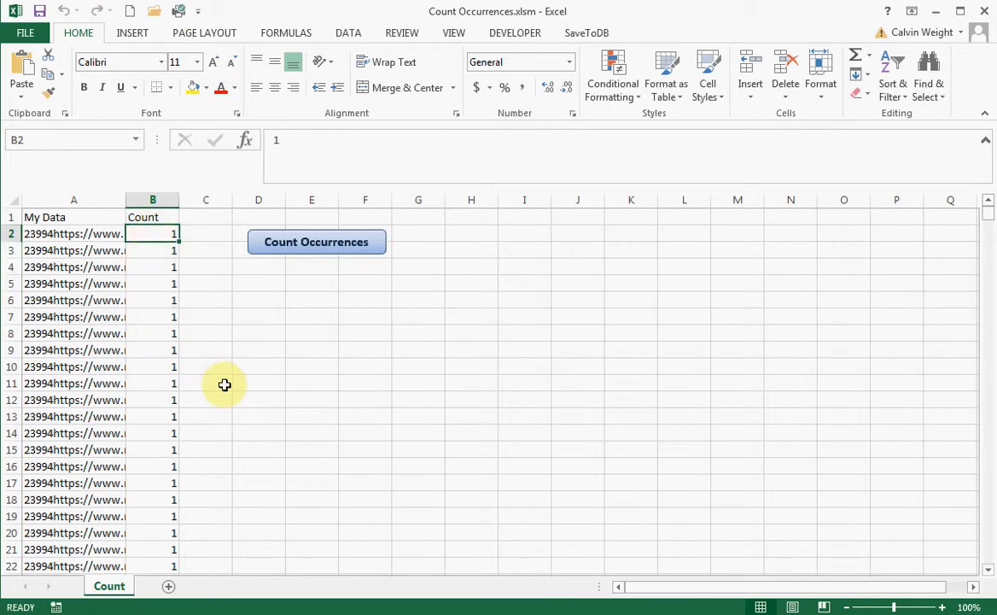
mouse_move(169, 285)
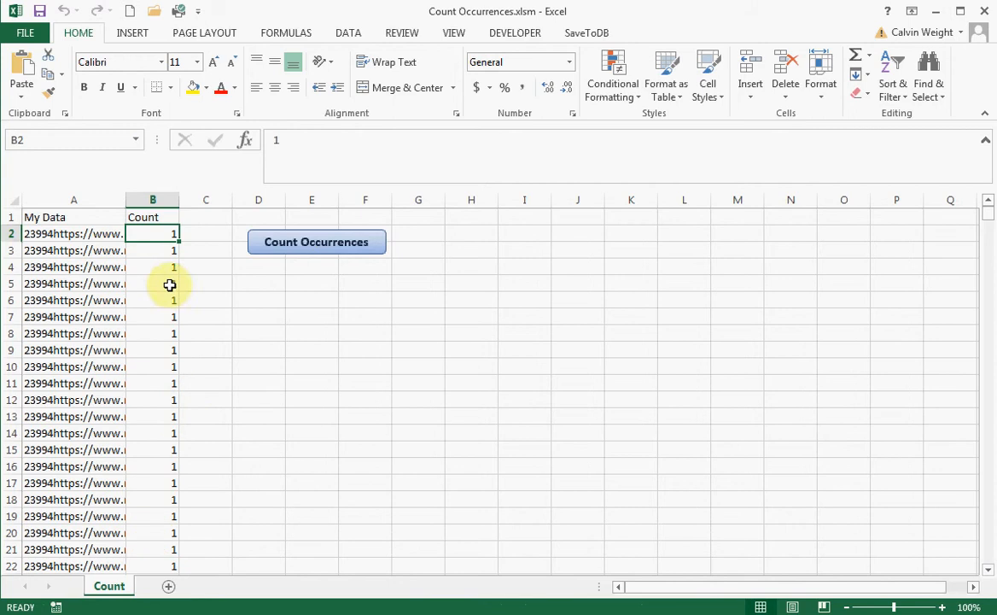
mouse_move(89, 529)
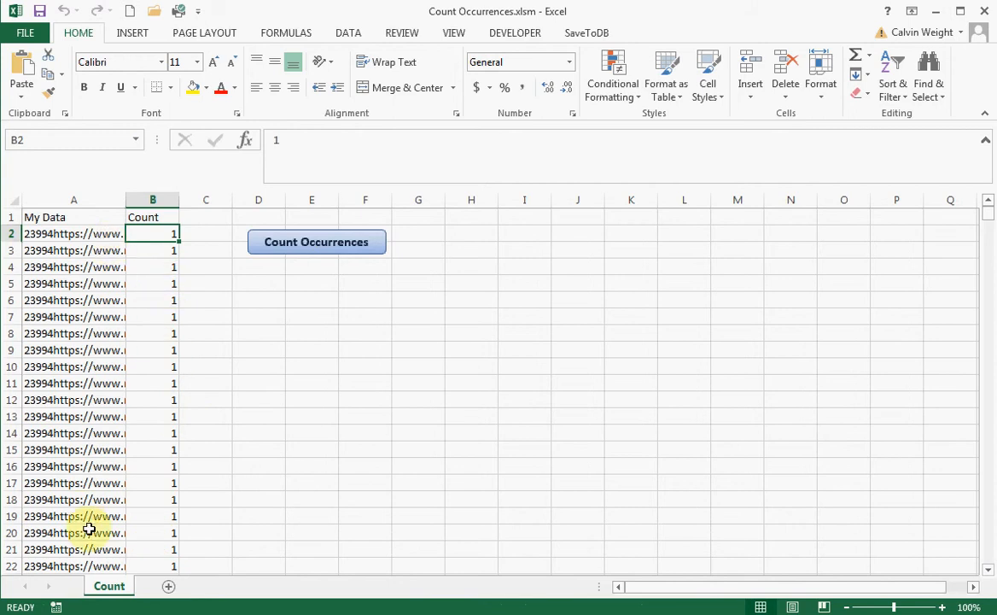